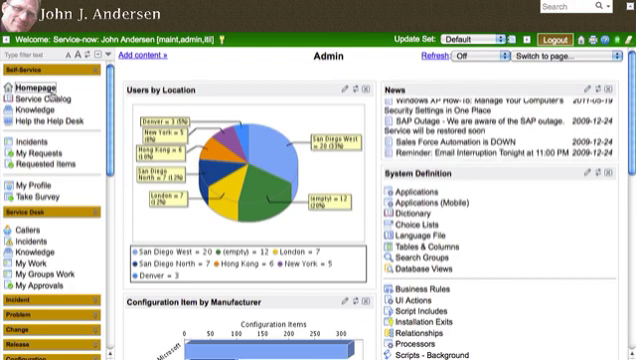
# Step: Scroll the navigator filtered by 'web services' to view the inbound and outbound modules
pyautogui.scroll(-3)
pyautogui.write('web services')
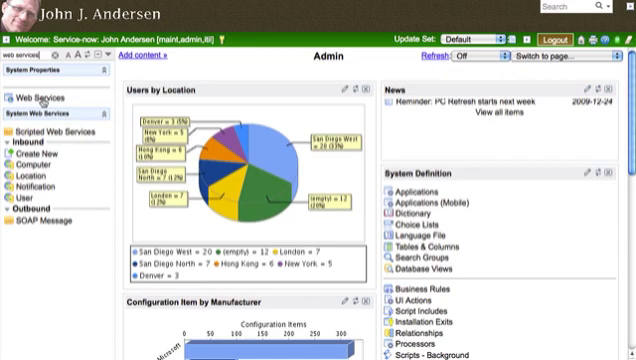
# Step: Open System Properties > Web Services and uncheck the elementFormDefault unqualified 'Yes' box
pyautogui.click(43, 99)
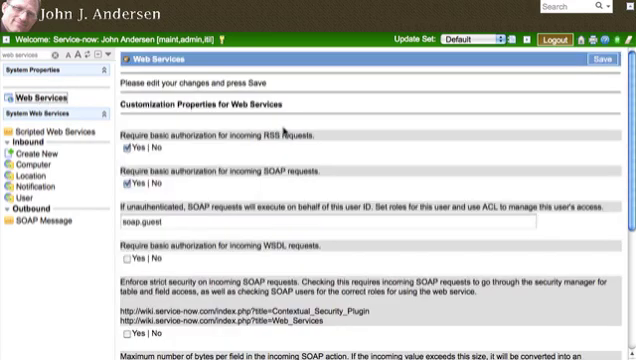
pyautogui.scroll(-3)
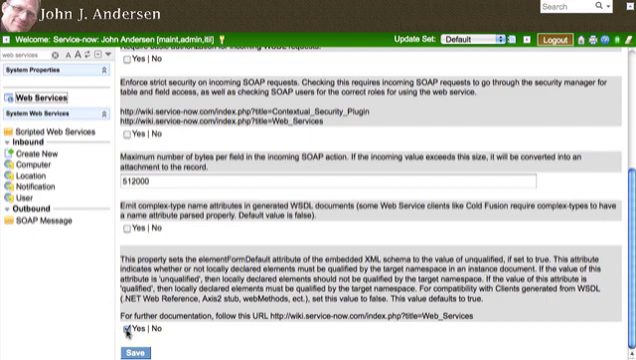
pyautogui.click(118, 328)
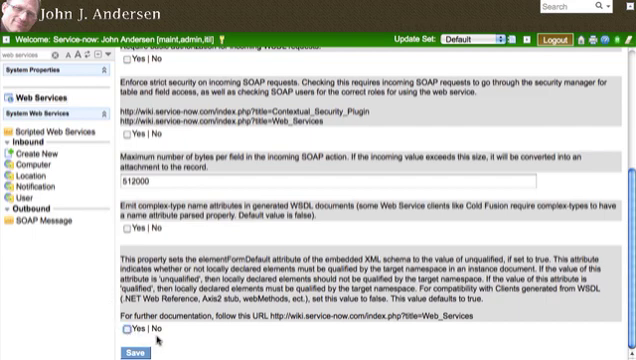